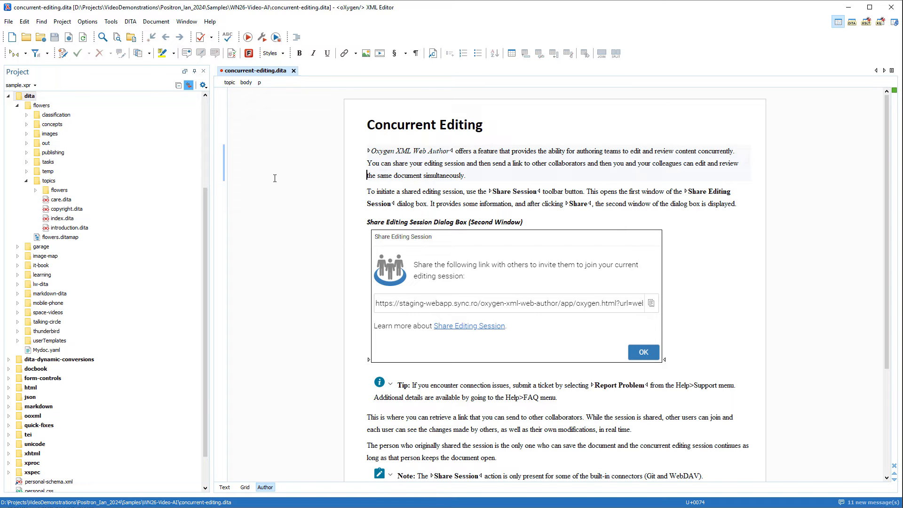
Start installing a new add-on from Help and filter the list by 'positron'.
{"action": "left_click", "coordinate": [209, 21]}
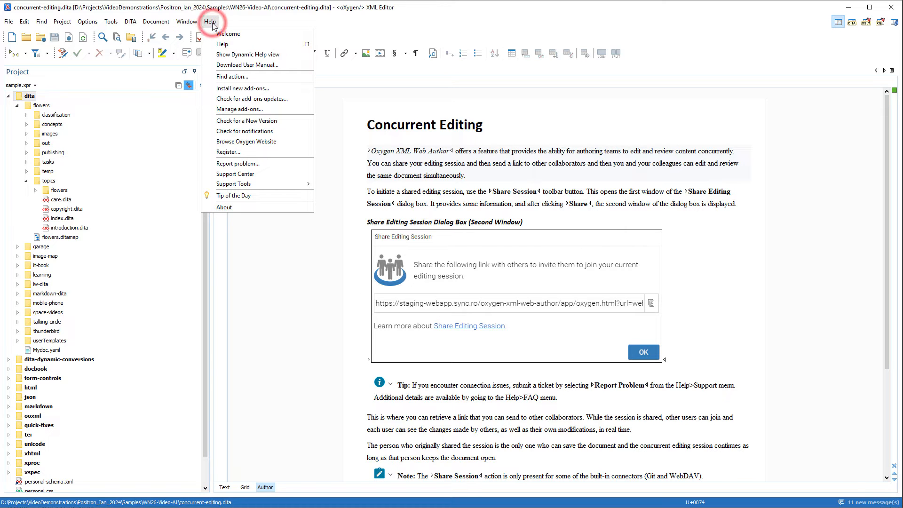
{"action": "left_click", "coordinate": [243, 89]}
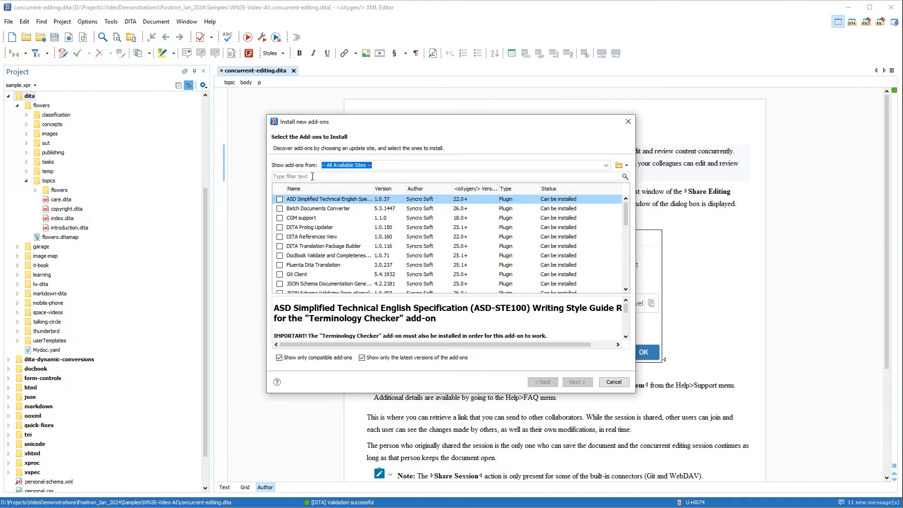
{"action": "type", "text": "posit"}
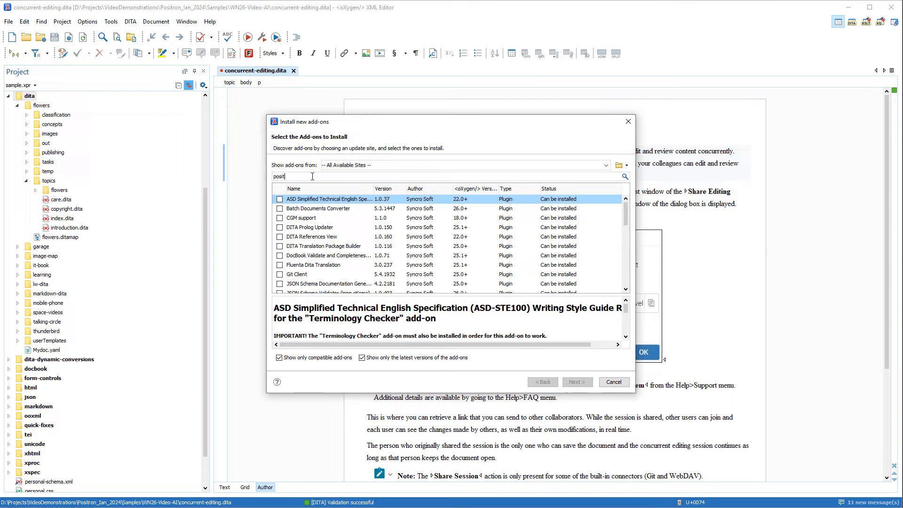
{"action": "type", "text": "ron"}
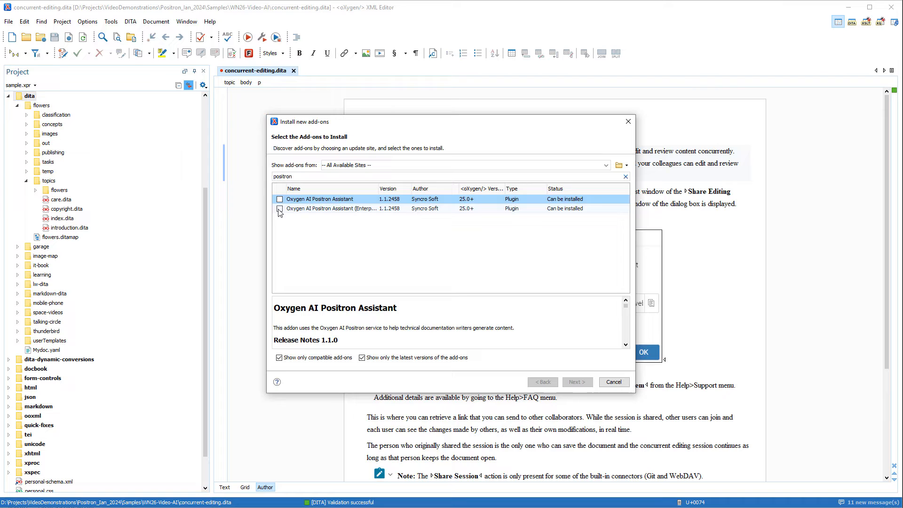
Install the Oxygen AI Positron Assistant (Enterprise) add-on, accepting its license terms.
{"action": "left_click", "coordinate": [280, 209]}
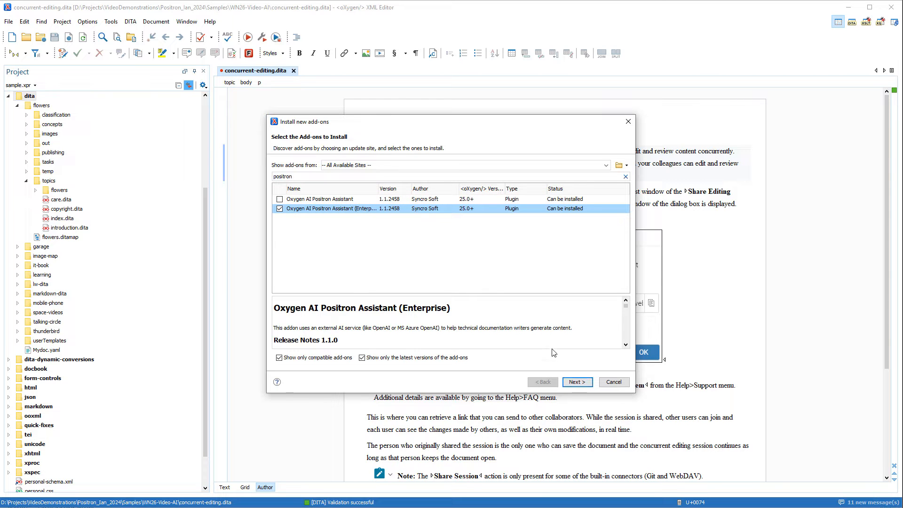
{"action": "left_click", "coordinate": [576, 381]}
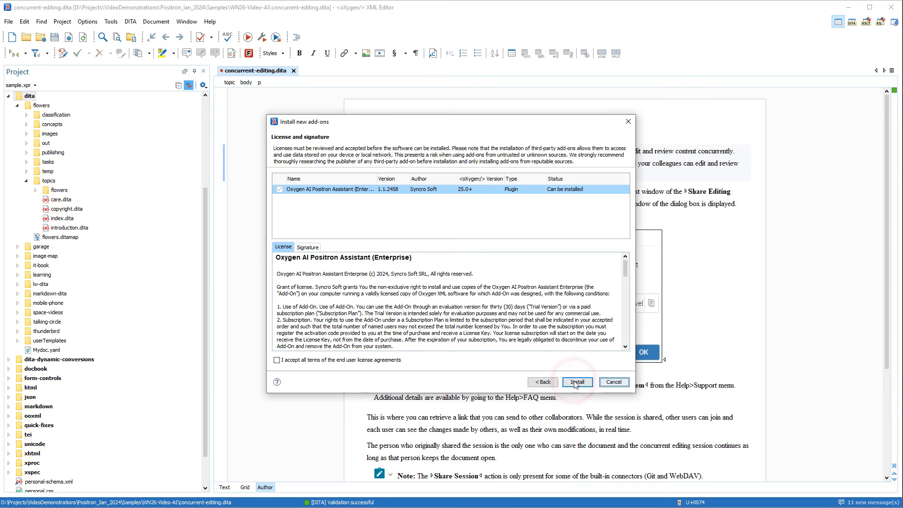
{"action": "left_click", "coordinate": [277, 360]}
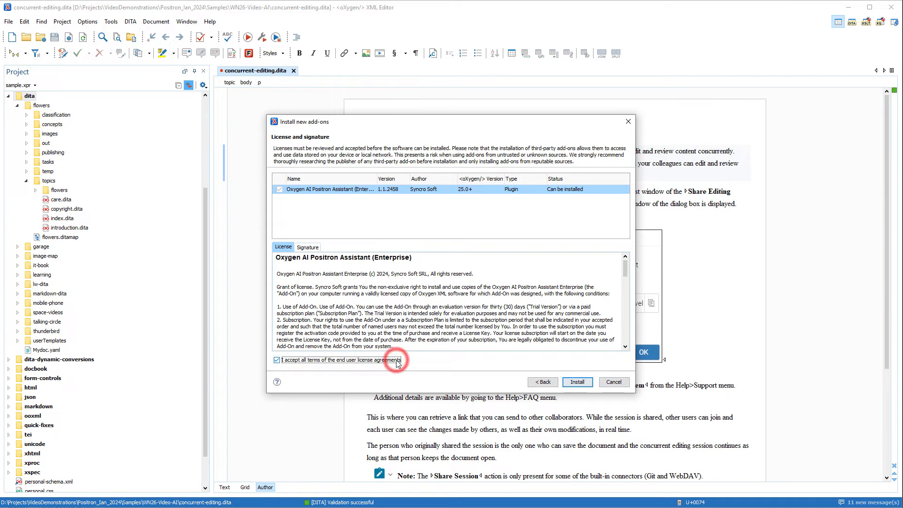
{"action": "left_click", "coordinate": [577, 382]}
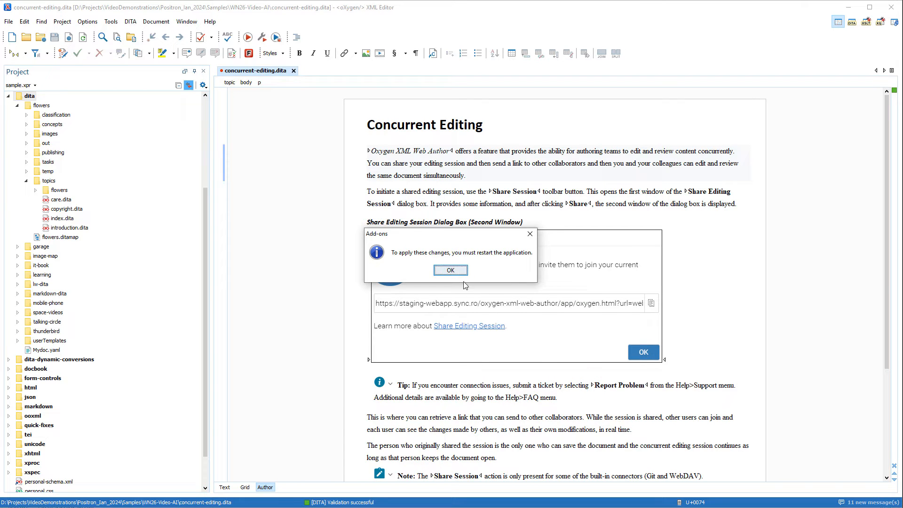
Acknowledge the restart notice and show the AI Positron Assistant (Enterprise) view after restart.
{"action": "left_click", "coordinate": [451, 270]}
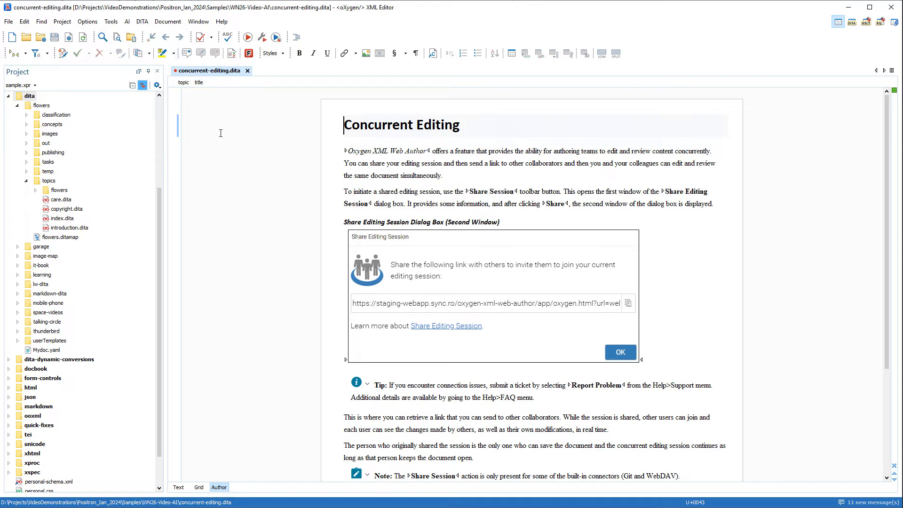
{"action": "left_click", "coordinate": [198, 22]}
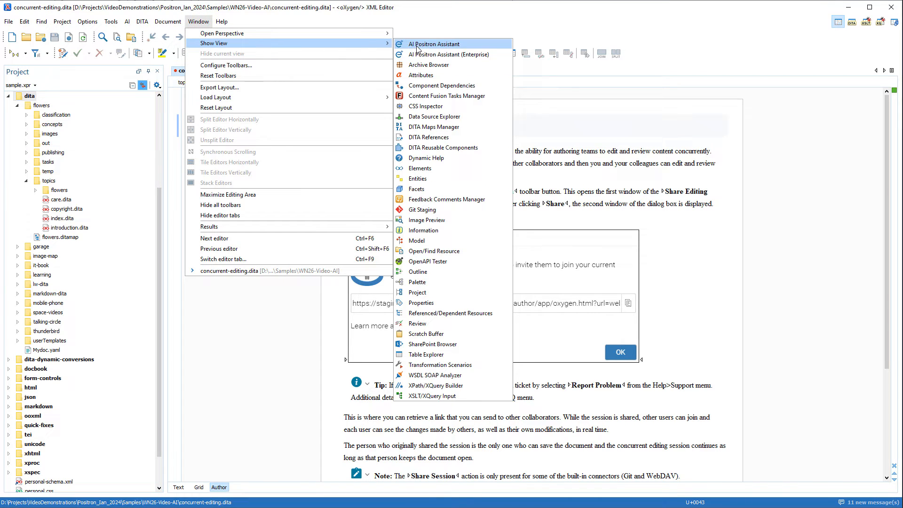
{"action": "left_click", "coordinate": [449, 55]}
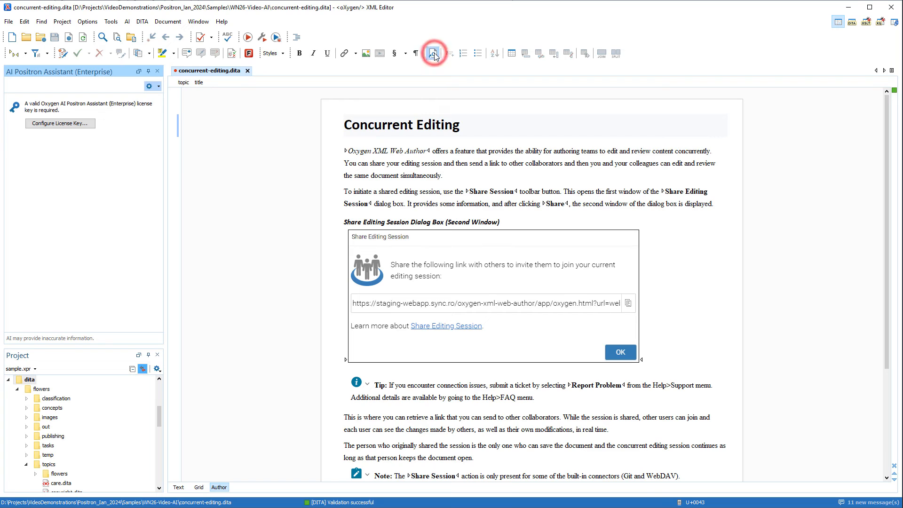
{"action": "mouse_move", "coordinate": [435, 52]}
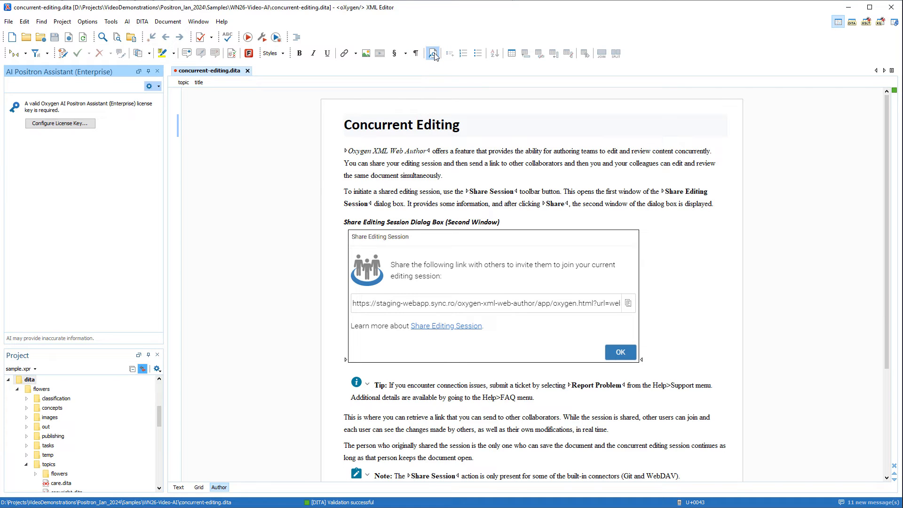
Paste the Enterprise license key via Configure License Key and register it.
{"action": "left_click", "coordinate": [59, 123]}
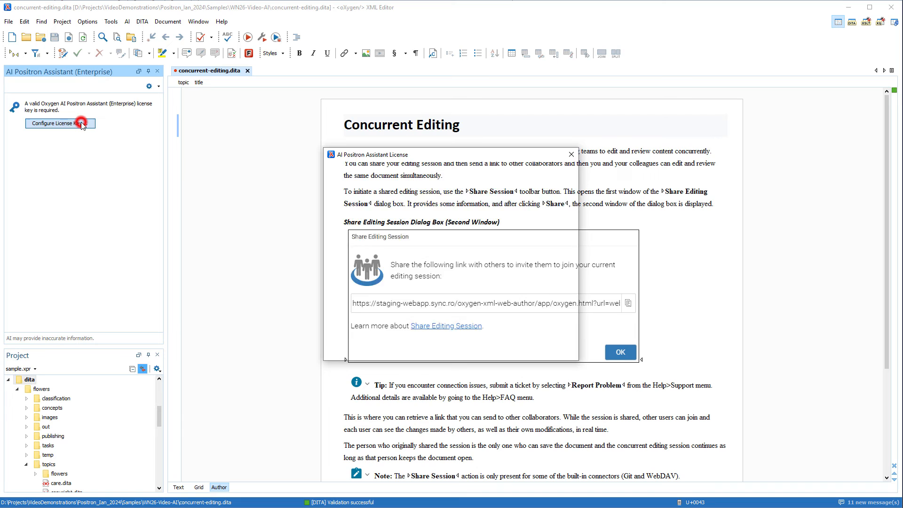
{"action": "left_click", "coordinate": [61, 123]}
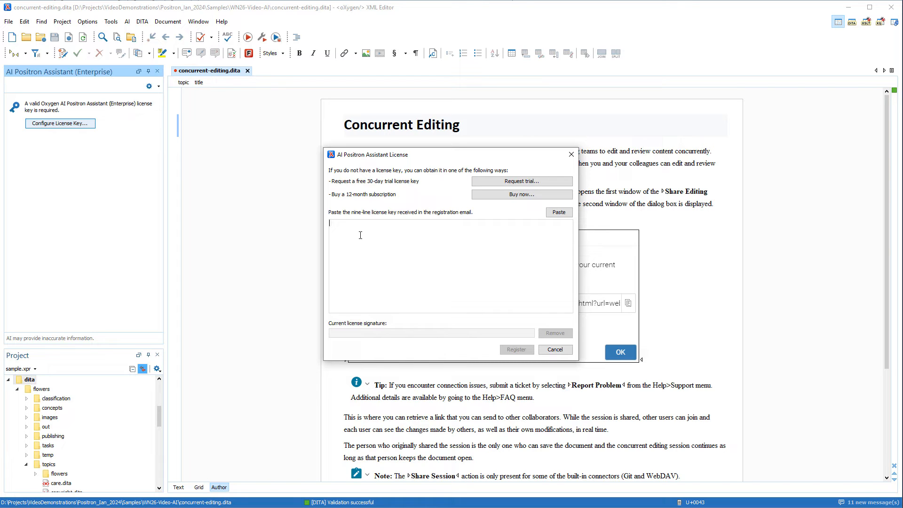
{"action": "left_click", "coordinate": [558, 211]}
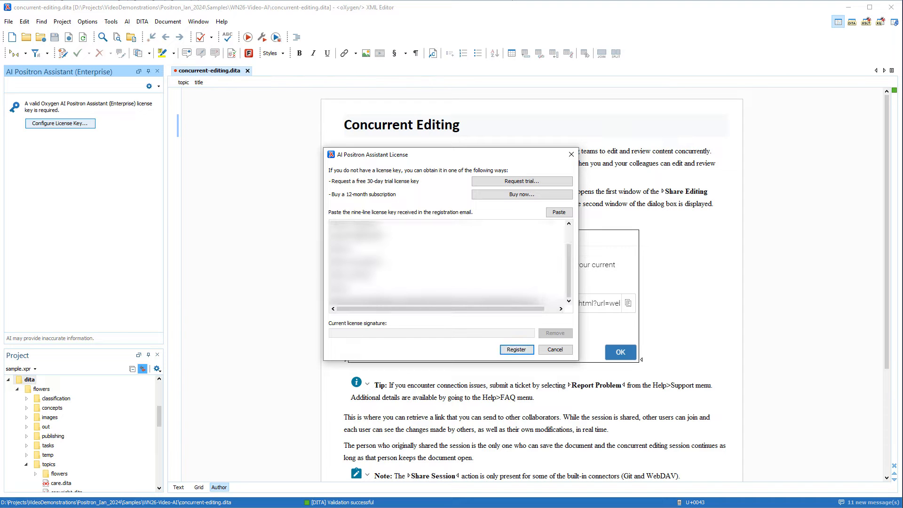
{"action": "left_click", "coordinate": [515, 349]}
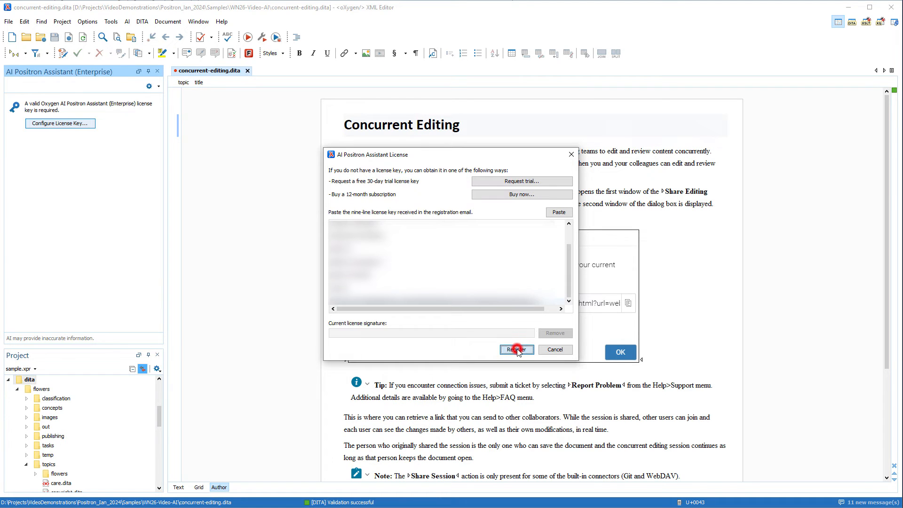
{"action": "left_click", "coordinate": [517, 350]}
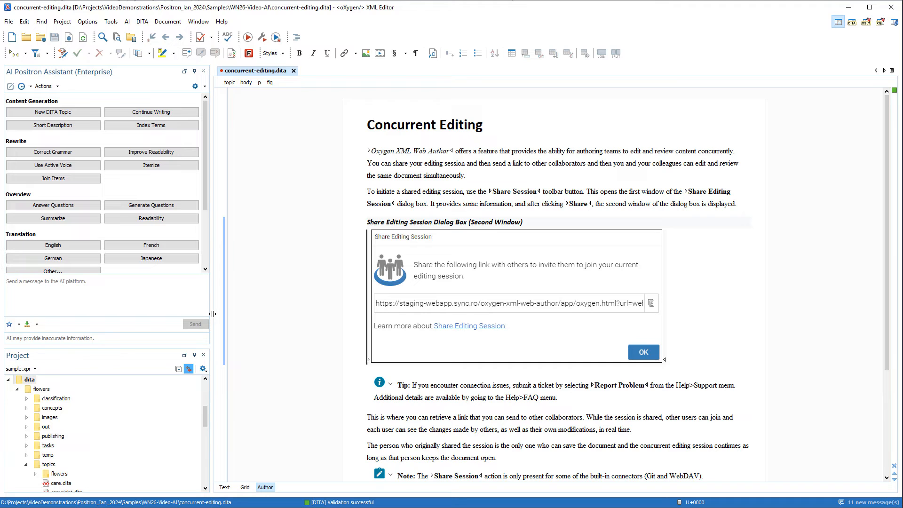
Enter the OpenAI API key in the AI Service Configuration preferences and save them.
{"action": "left_click", "coordinate": [196, 86]}
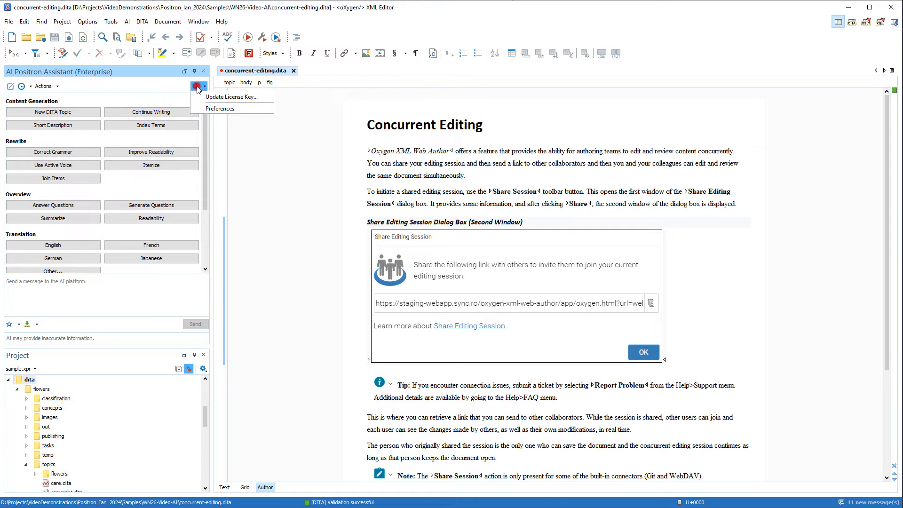
{"action": "mouse_move", "coordinate": [209, 102]}
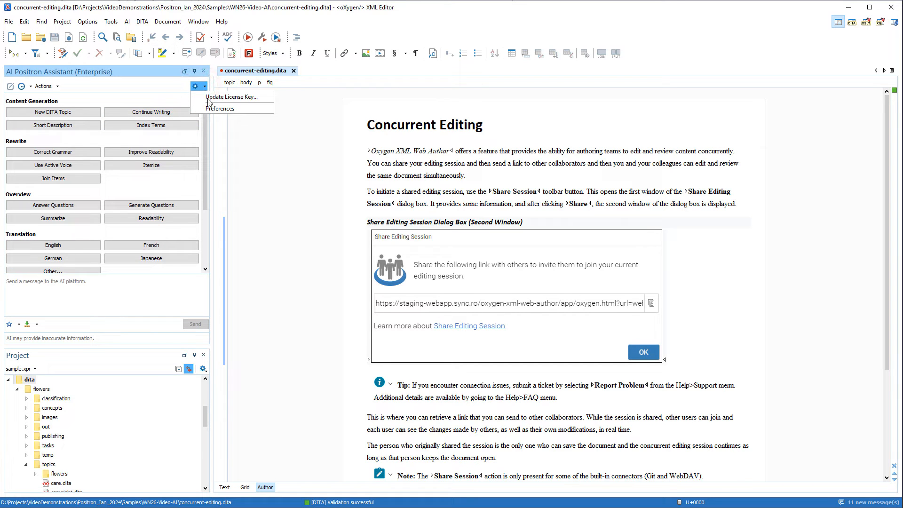
{"action": "left_click", "coordinate": [220, 109]}
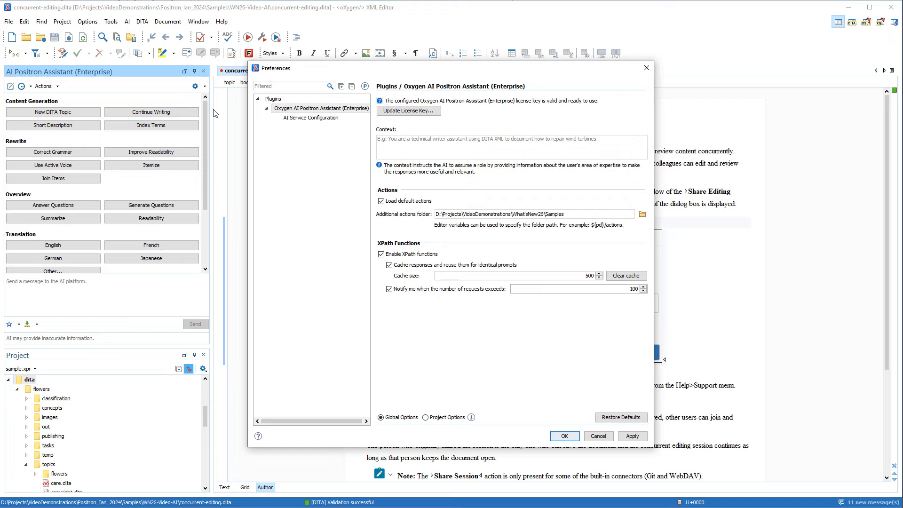
{"action": "left_click", "coordinate": [309, 118]}
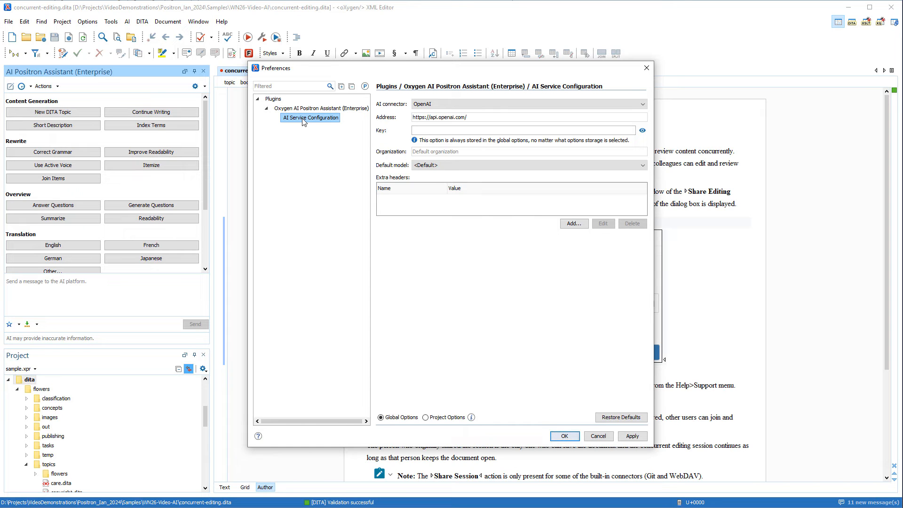
{"action": "left_click", "coordinate": [524, 130]}
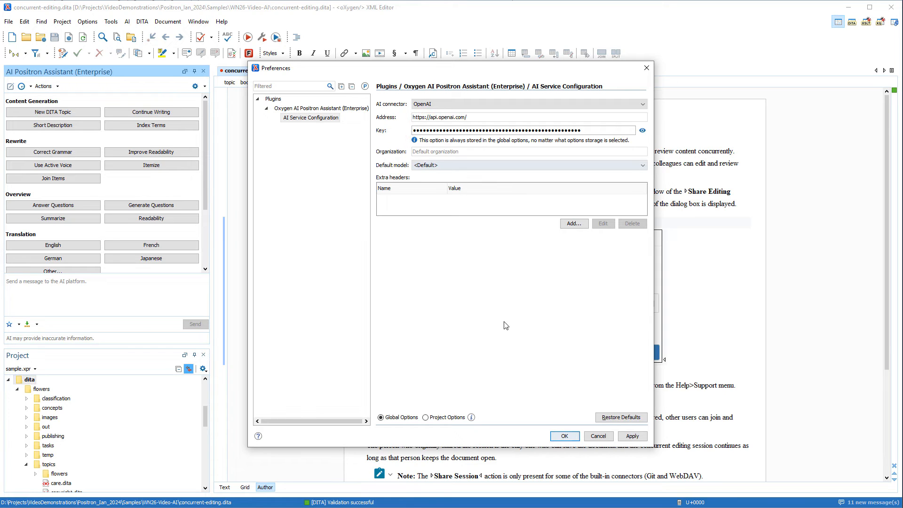
{"action": "left_click", "coordinate": [563, 435]}
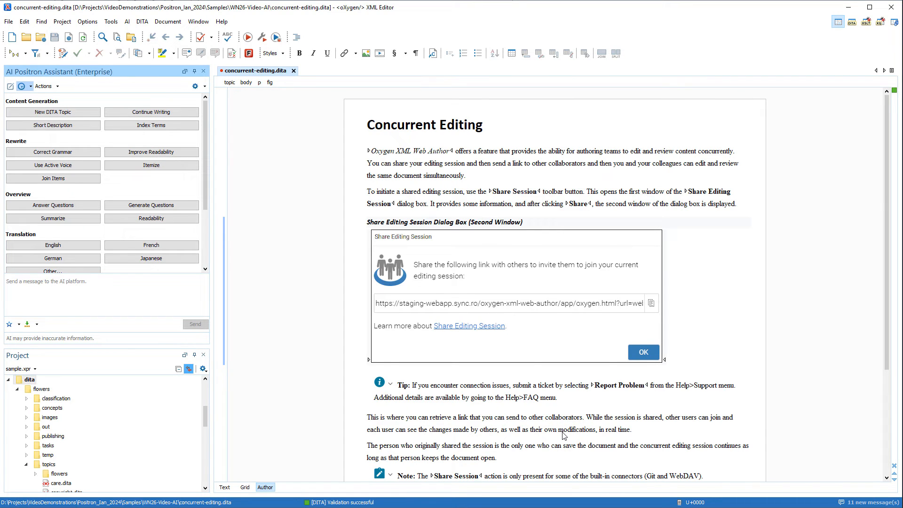
Generate a Short Description for the Concurrent Editing topic and insert it into the topic body.
{"action": "left_click", "coordinate": [369, 151]}
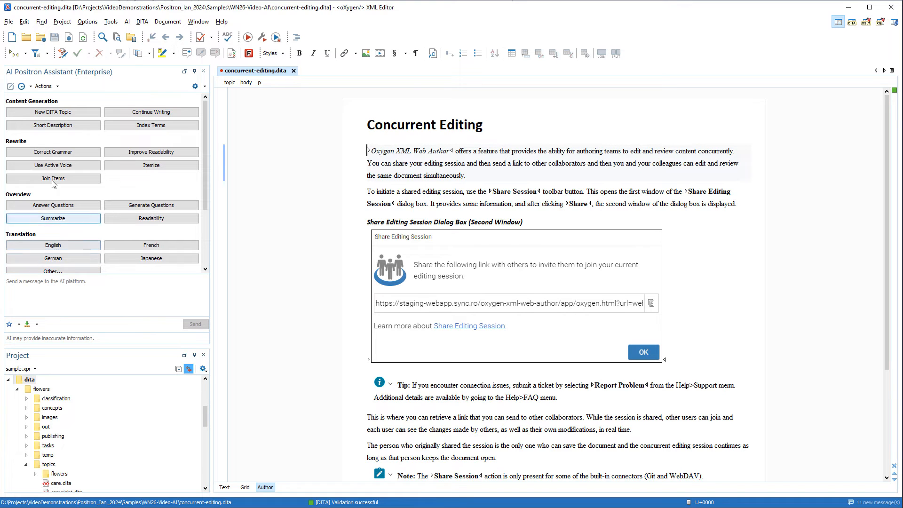
{"action": "left_click", "coordinate": [53, 125]}
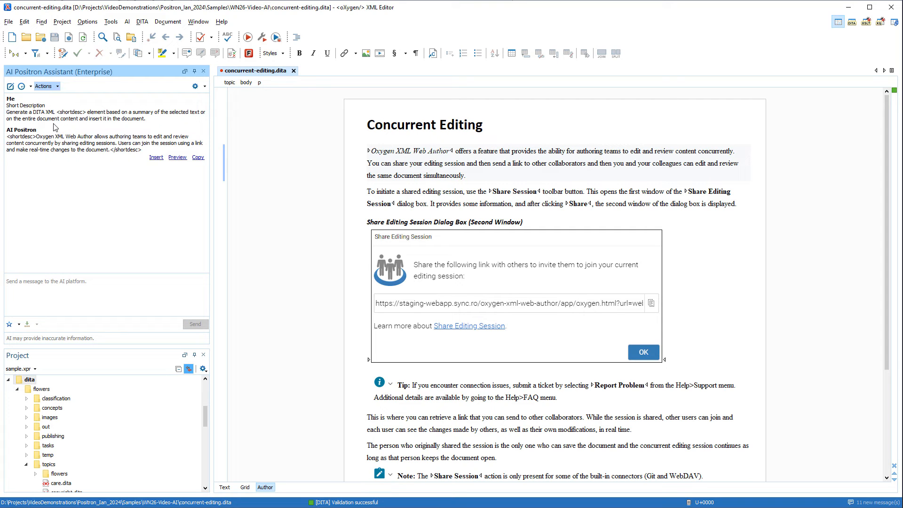
{"action": "left_click", "coordinate": [156, 157]}
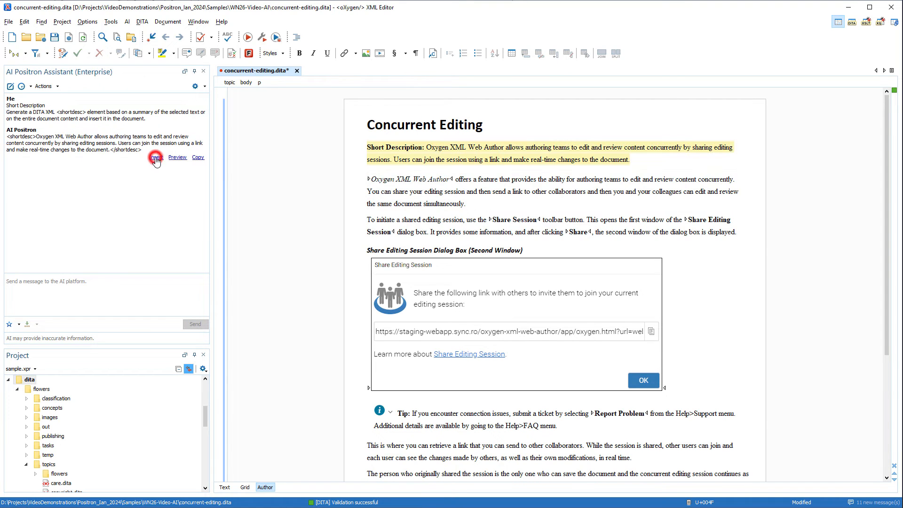
{"action": "left_click", "coordinate": [155, 157]}
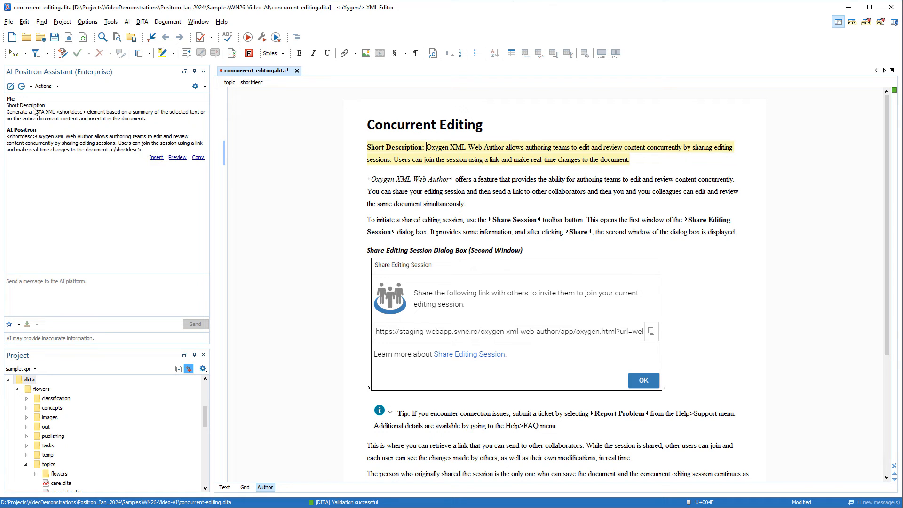
{"action": "left_click", "coordinate": [9, 85]}
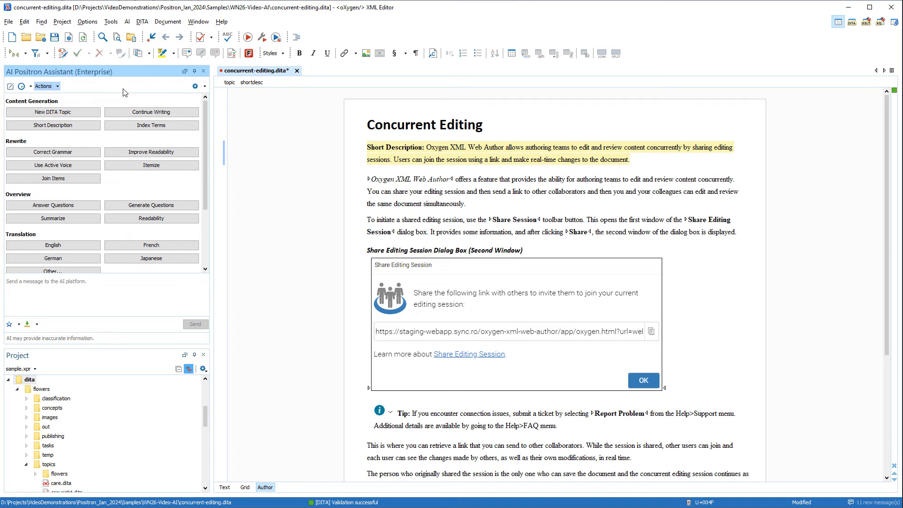
In AI Service Configuration preferences, switch the AI connector to MS Azure OpenAI.
{"action": "left_click", "coordinate": [195, 86]}
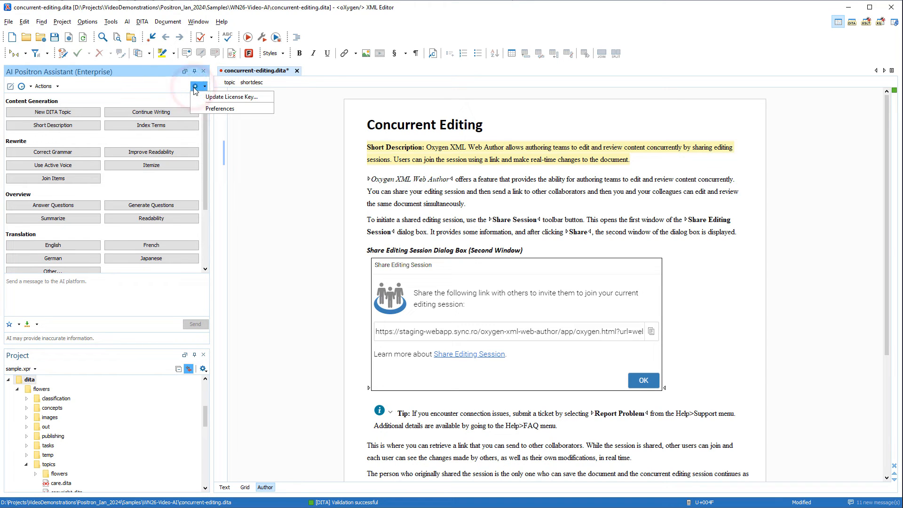
{"action": "left_click", "coordinate": [220, 109]}
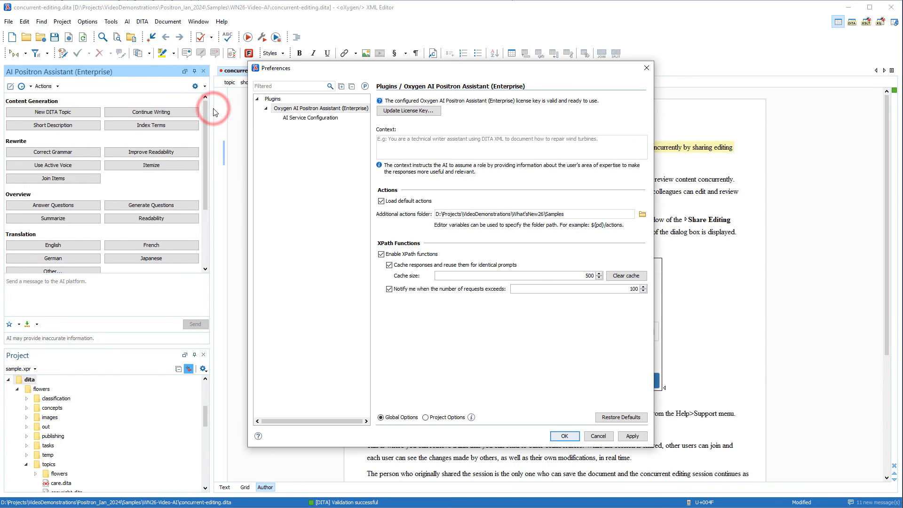
{"action": "left_click", "coordinate": [309, 117]}
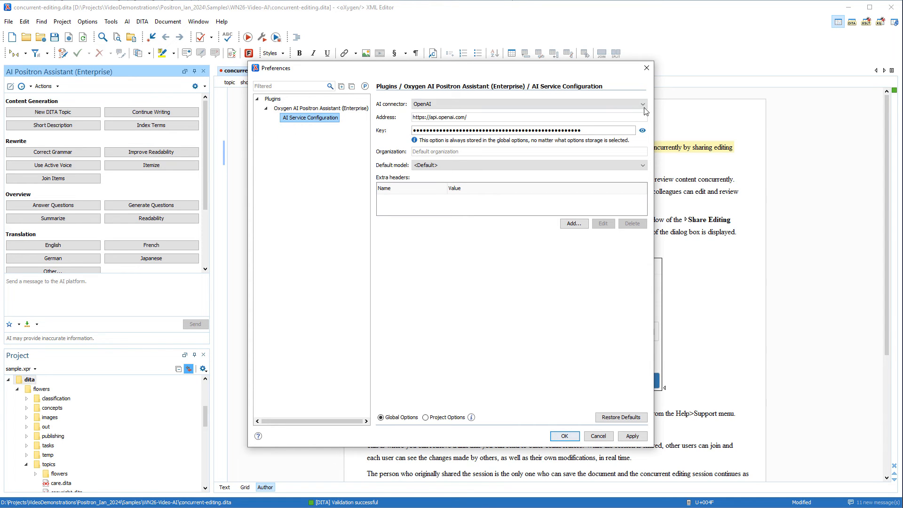
{"action": "left_click", "coordinate": [641, 104]}
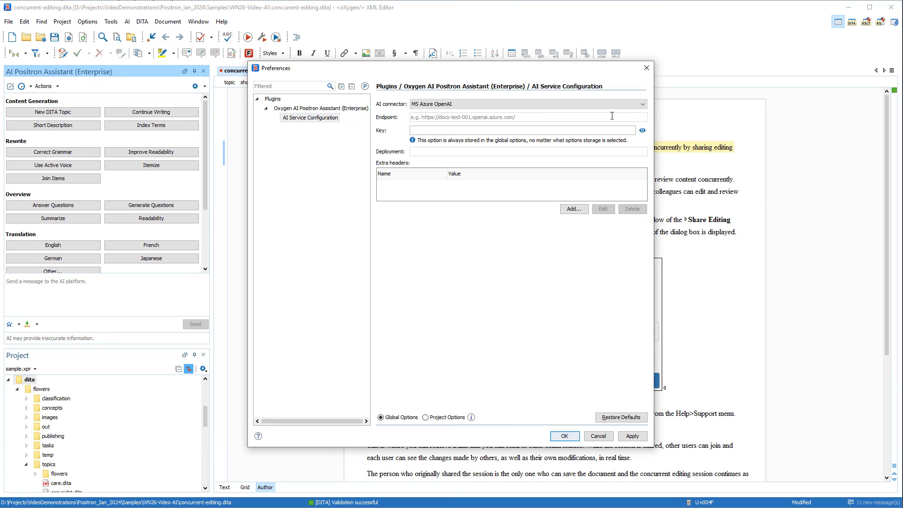
{"action": "type", "text": "https://oxygenxml.openai.azure.com/"}
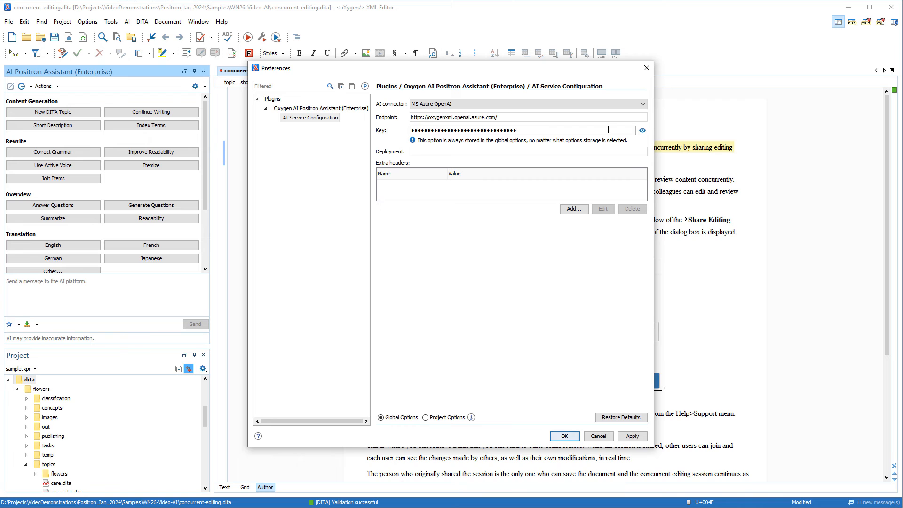
{"action": "left_click", "coordinate": [525, 152]}
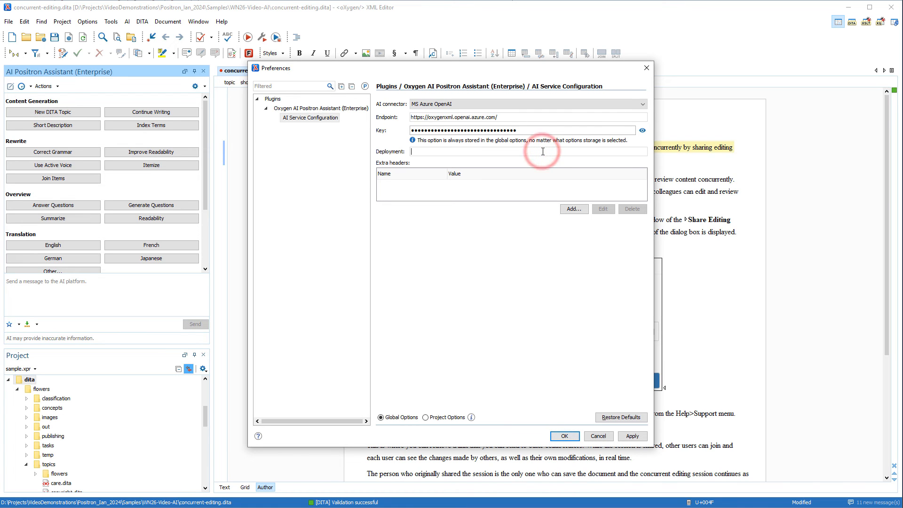
{"action": "type", "text": "gpt-35-turbo"}
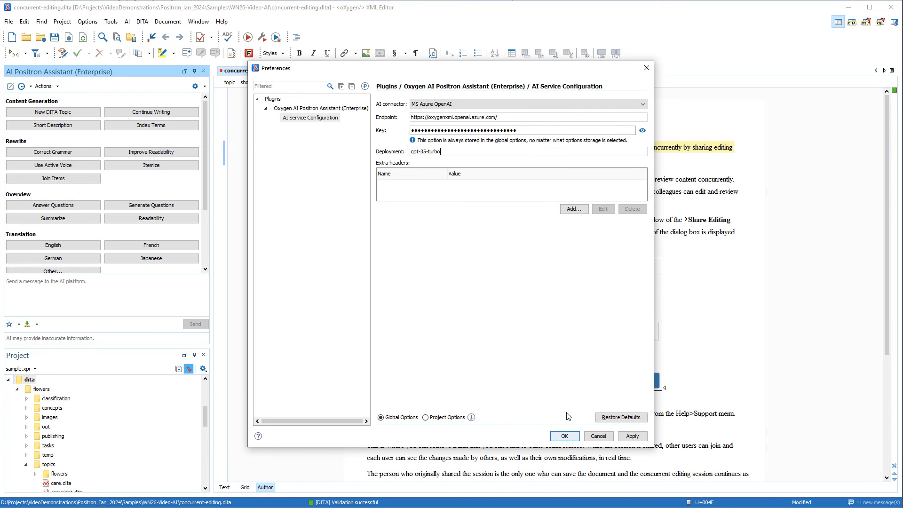
{"action": "left_click", "coordinate": [563, 436]}
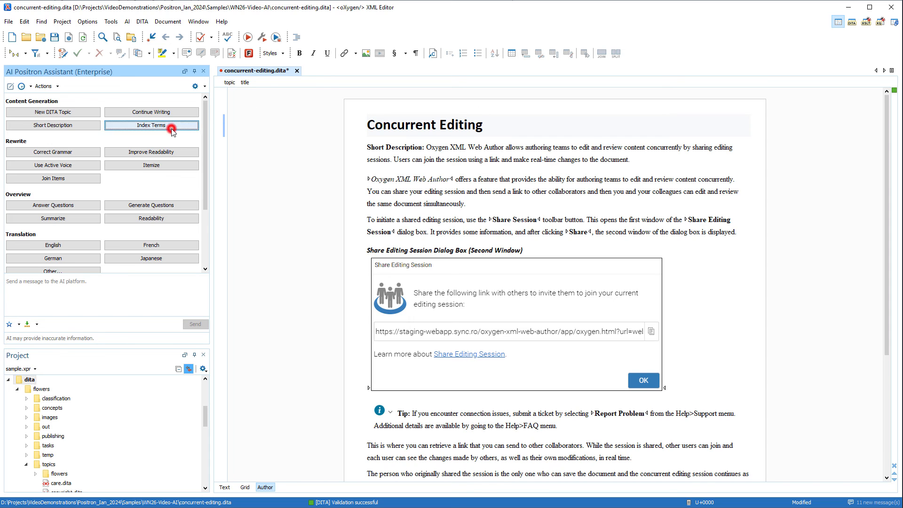
Generate Index Terms for the topic and insert them as keywords in the prolog metadata.
{"action": "left_click", "coordinate": [150, 125]}
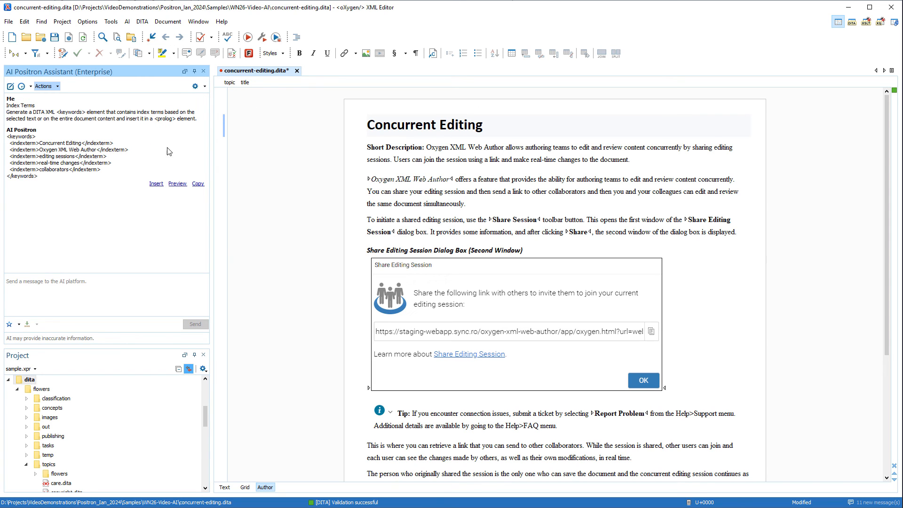
{"action": "left_click", "coordinate": [156, 184]}
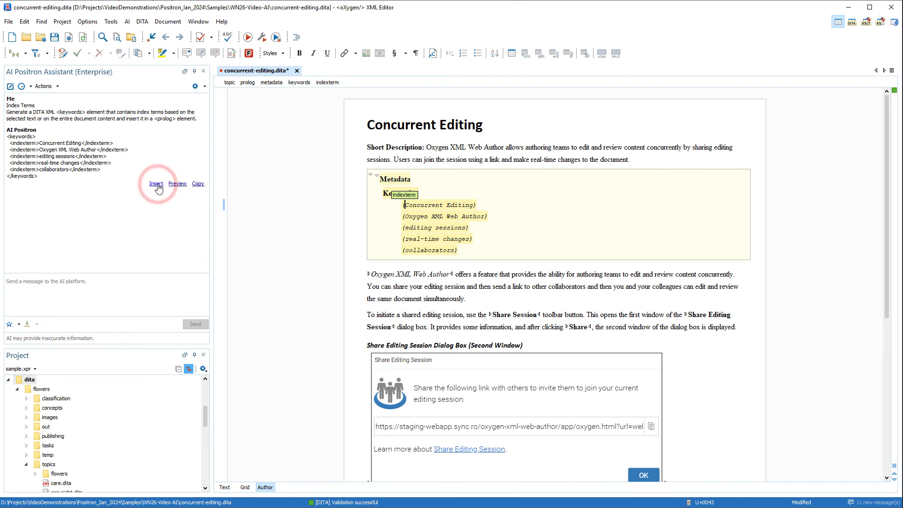